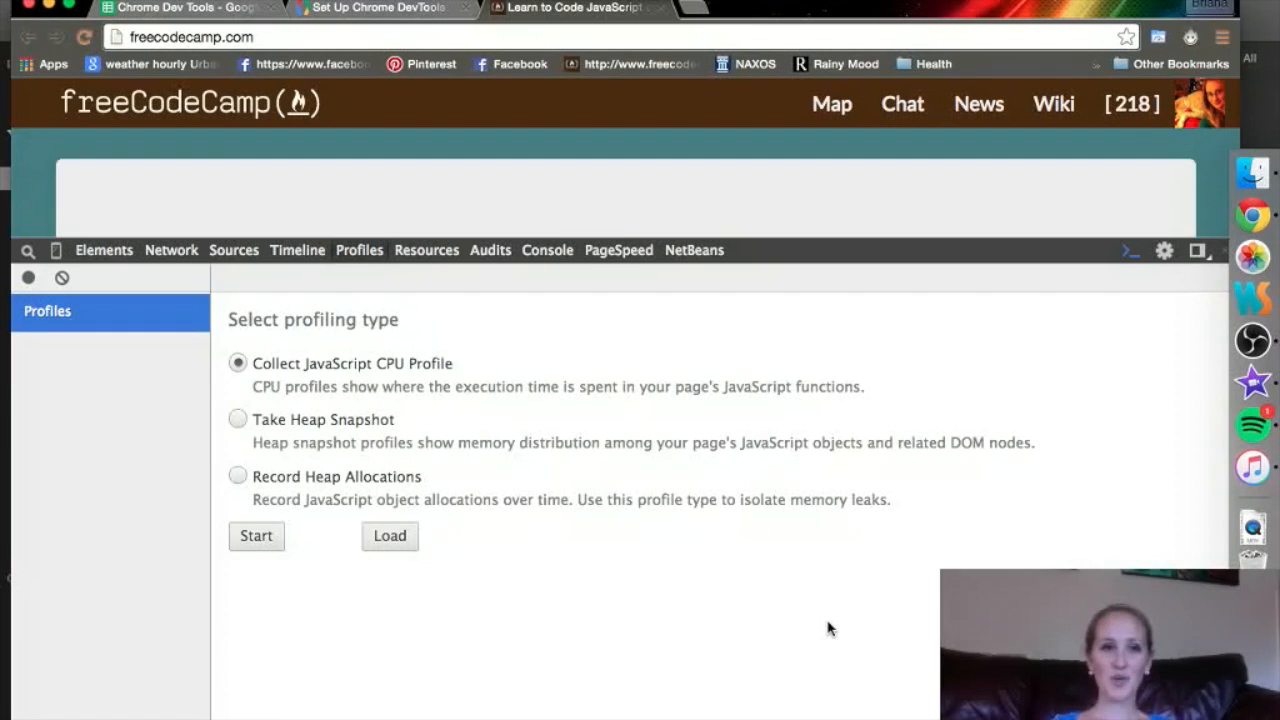
{"action": "mouse_move", "coordinate": [356, 272]}
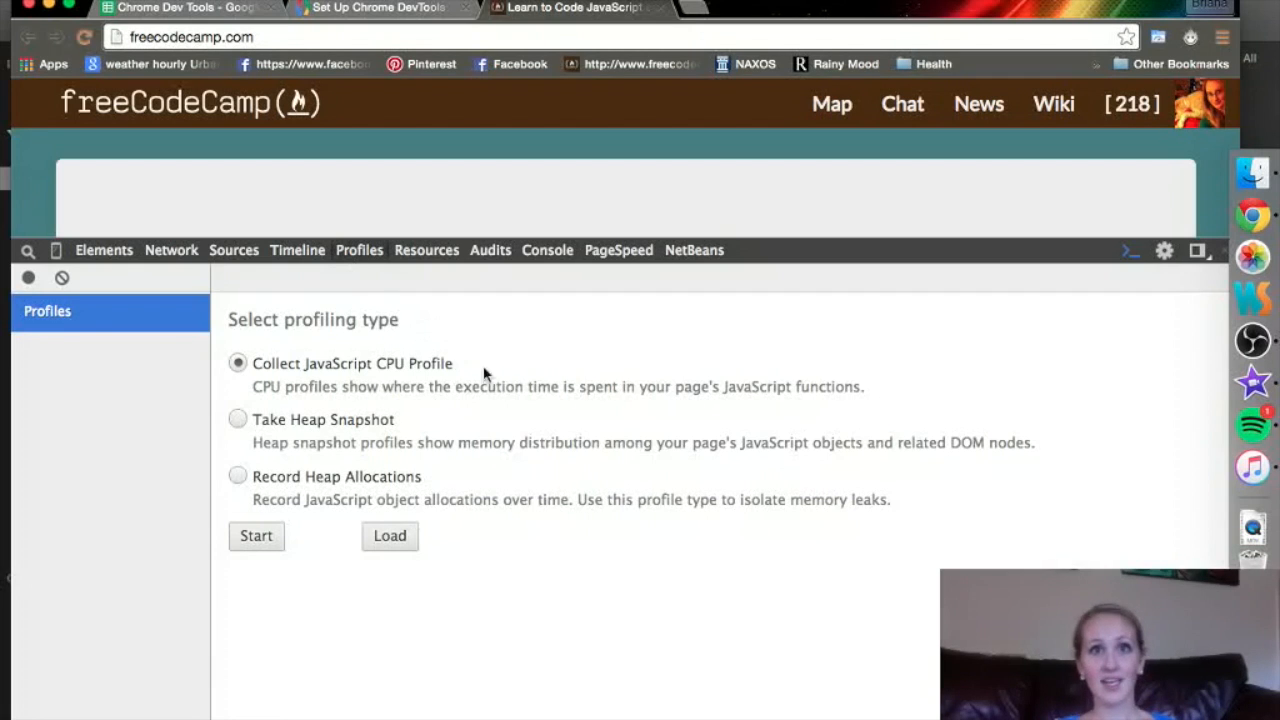
{"action": "mouse_move", "coordinate": [518, 390]}
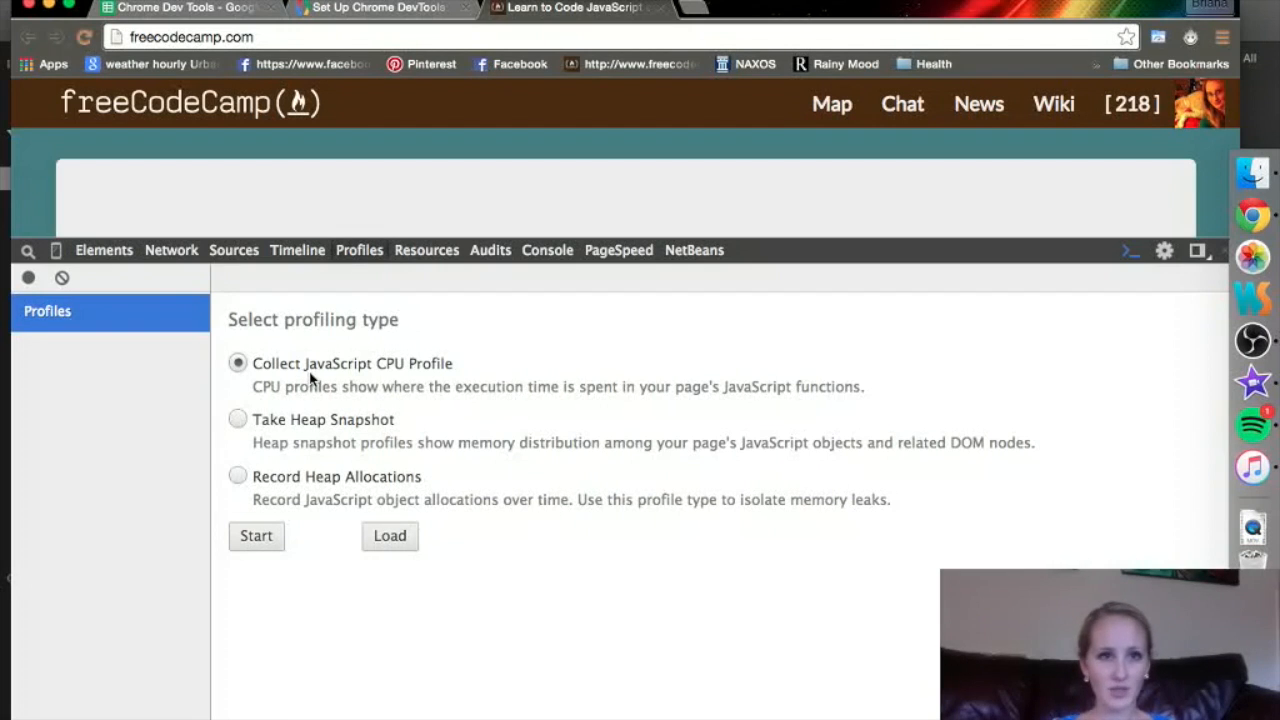
{"action": "mouse_move", "coordinate": [378, 390]}
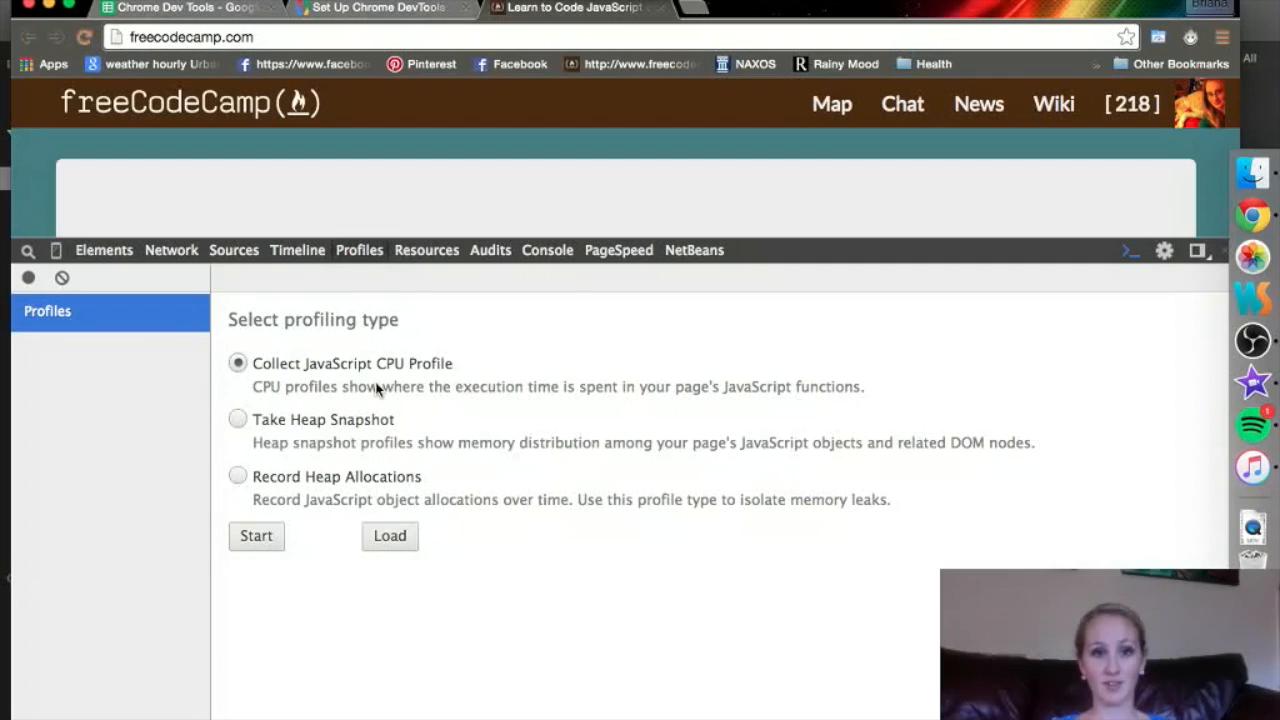
{"action": "mouse_move", "coordinate": [380, 388]}
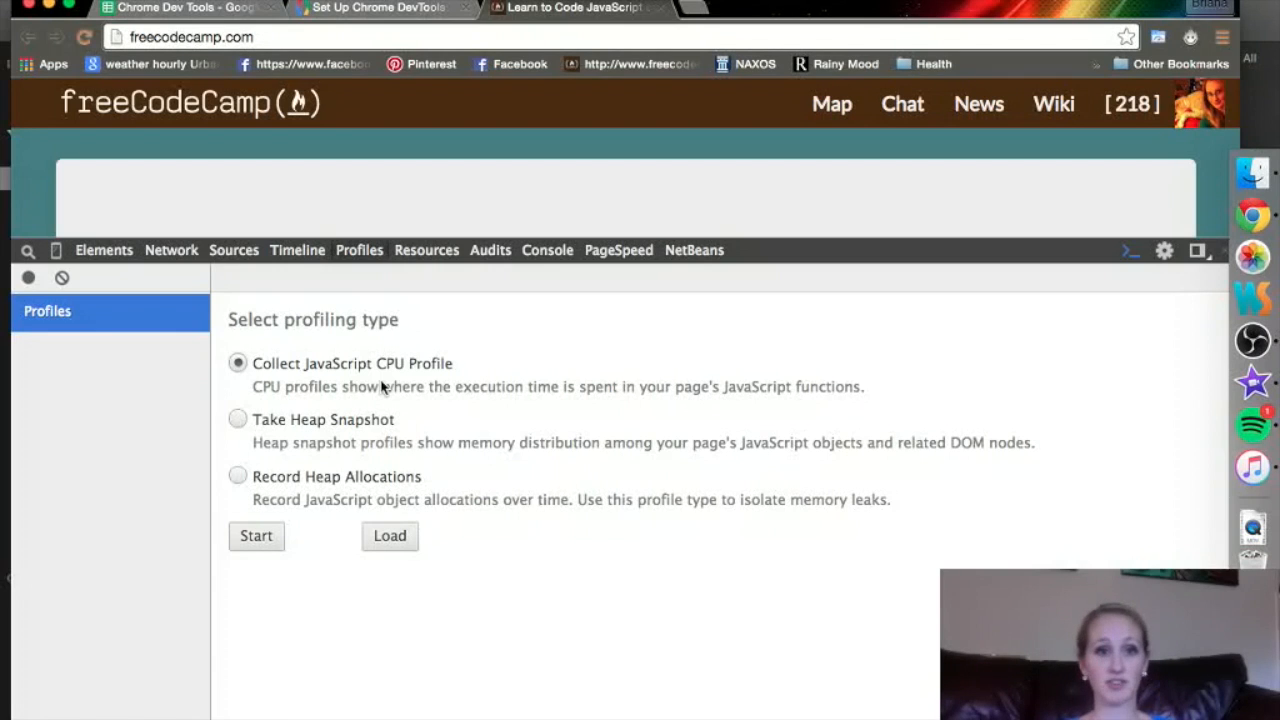
Switch the profiling type to Take Heap Snapshot, then to Record Heap Allocations.
{"action": "left_click", "coordinate": [238, 420]}
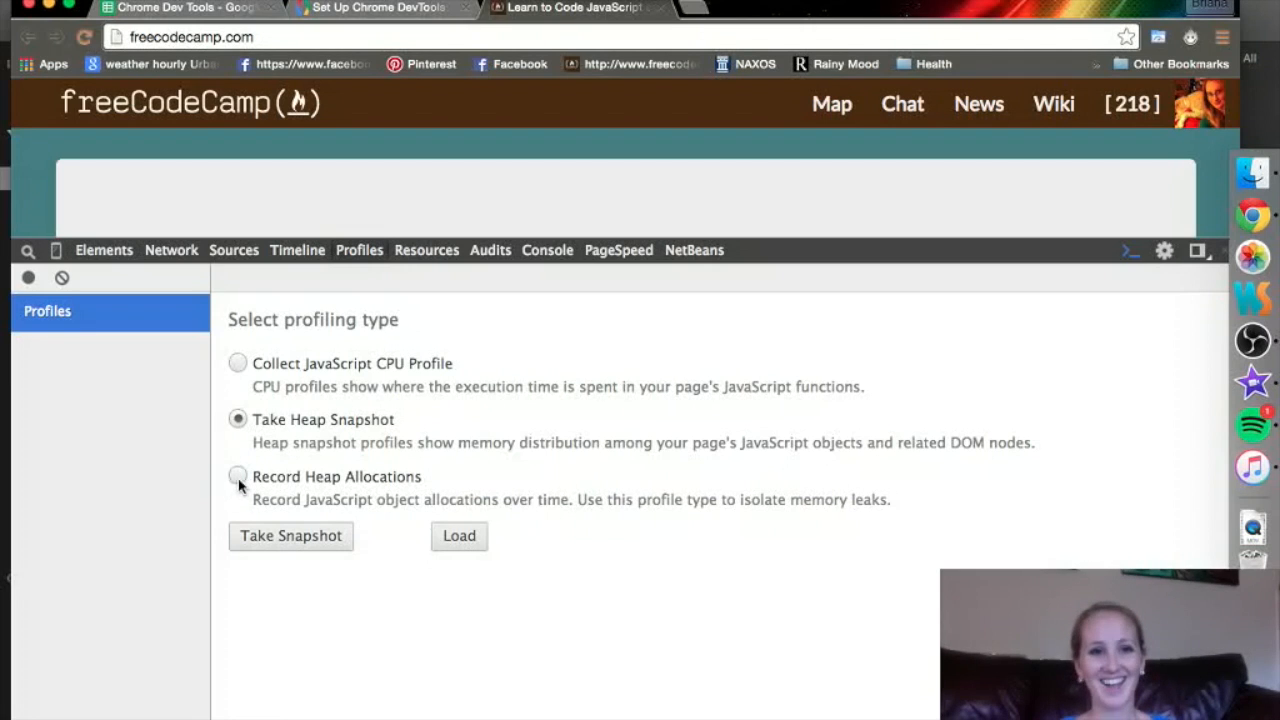
{"action": "left_click", "coordinate": [238, 476]}
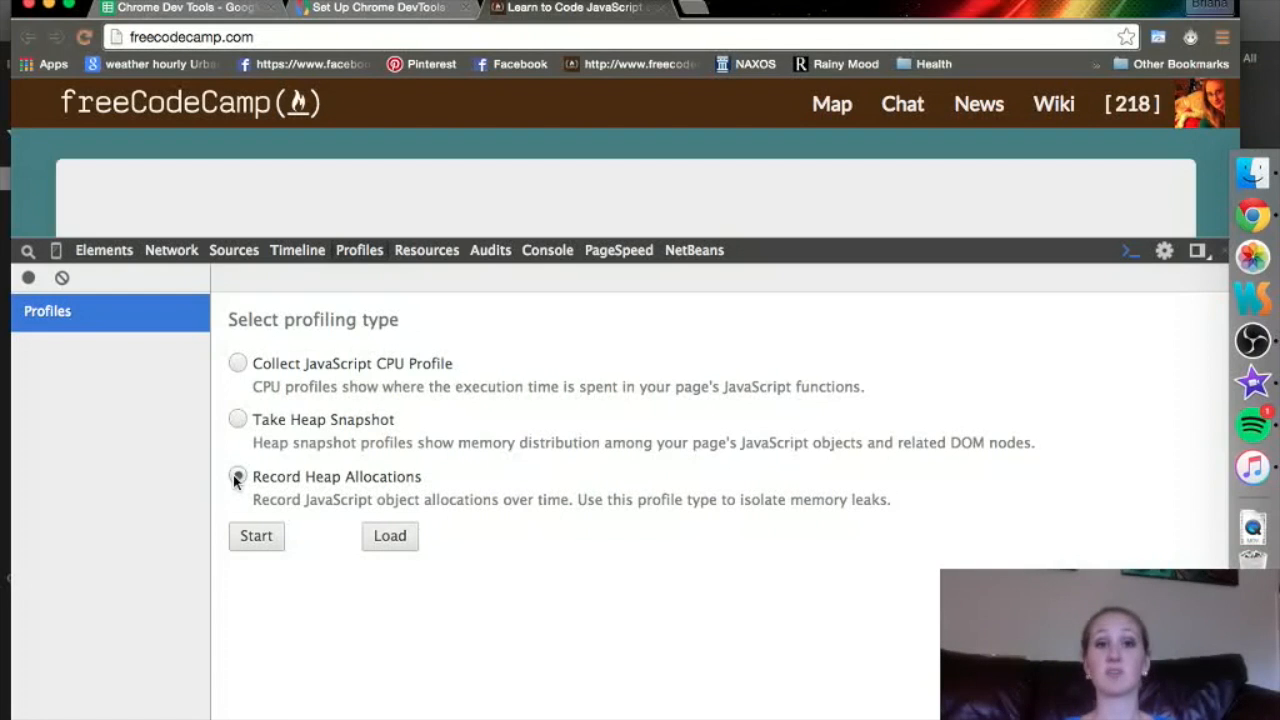
Record a short JavaScript CPU profile of the freeCodeCamp page.
{"action": "left_click", "coordinate": [238, 364]}
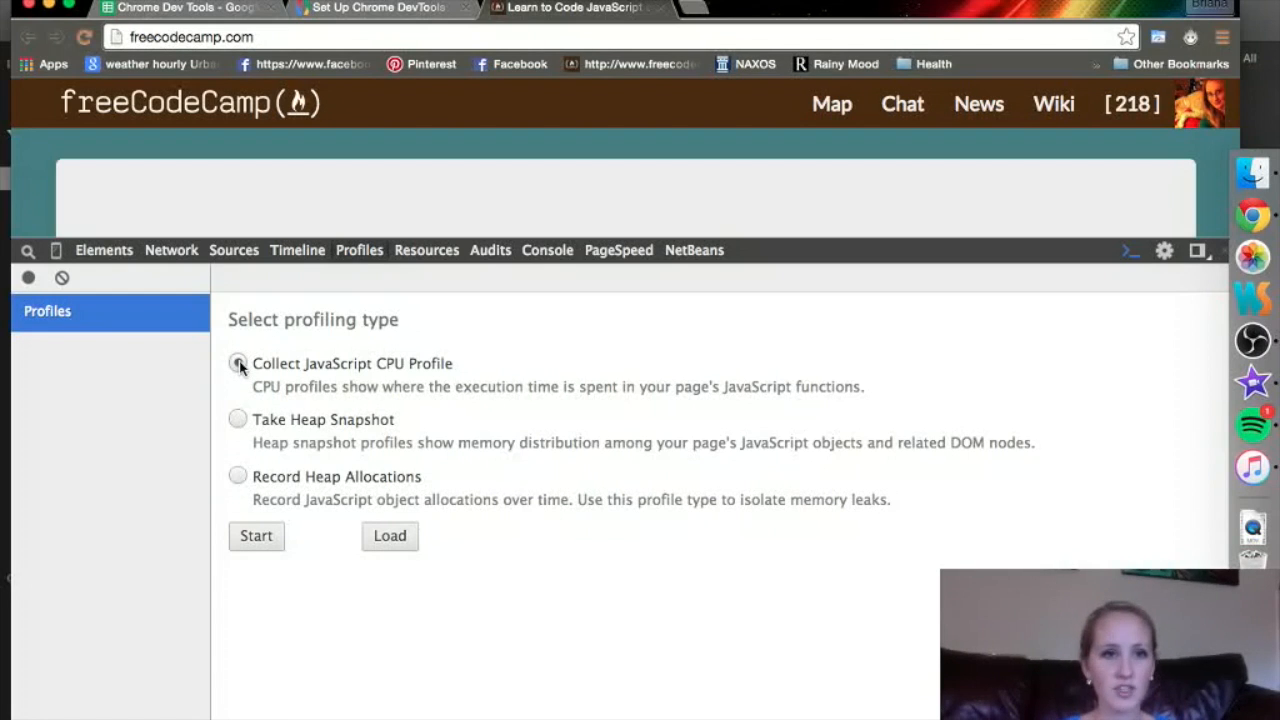
{"action": "left_click", "coordinate": [256, 536]}
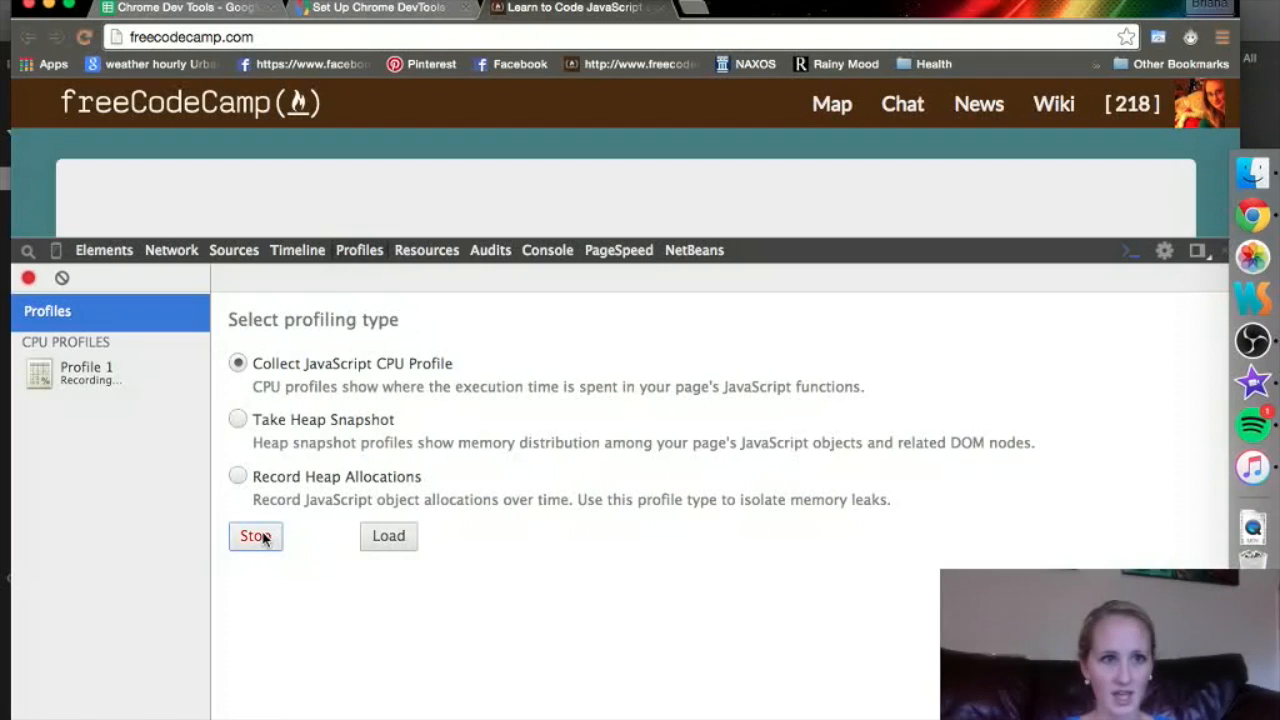
{"action": "left_click", "coordinate": [84, 36]}
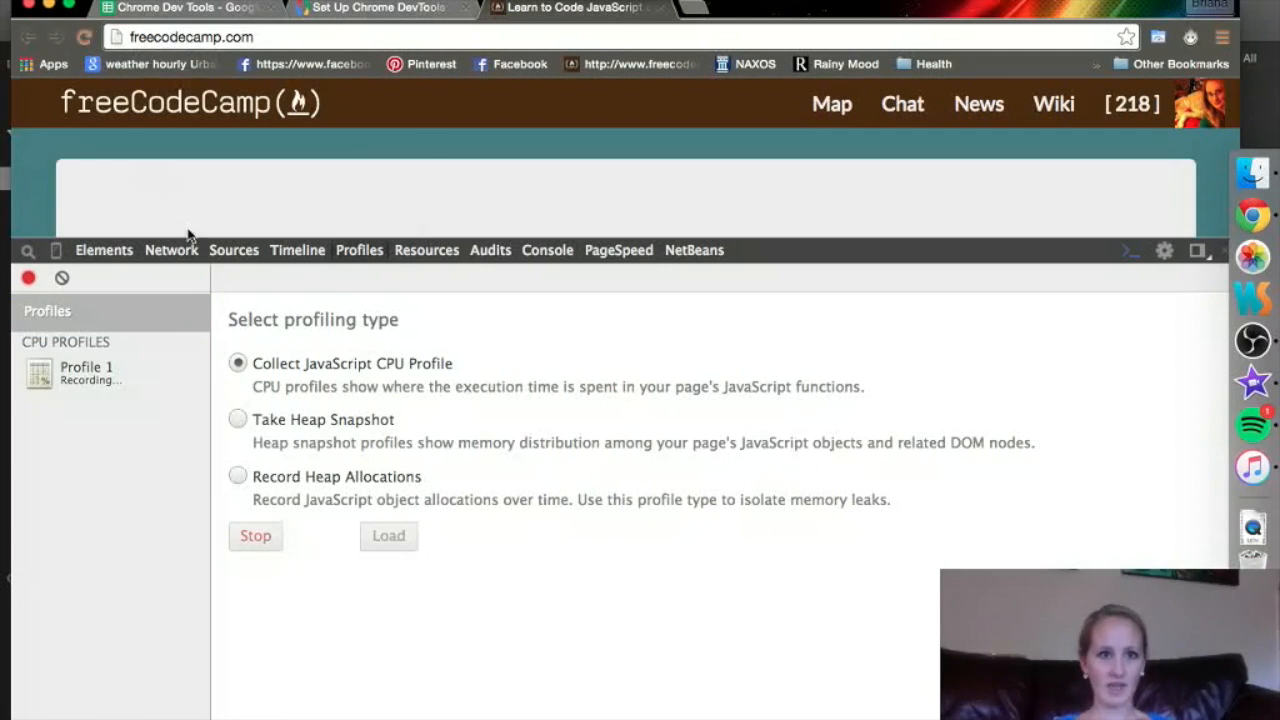
{"action": "left_click", "coordinate": [256, 536]}
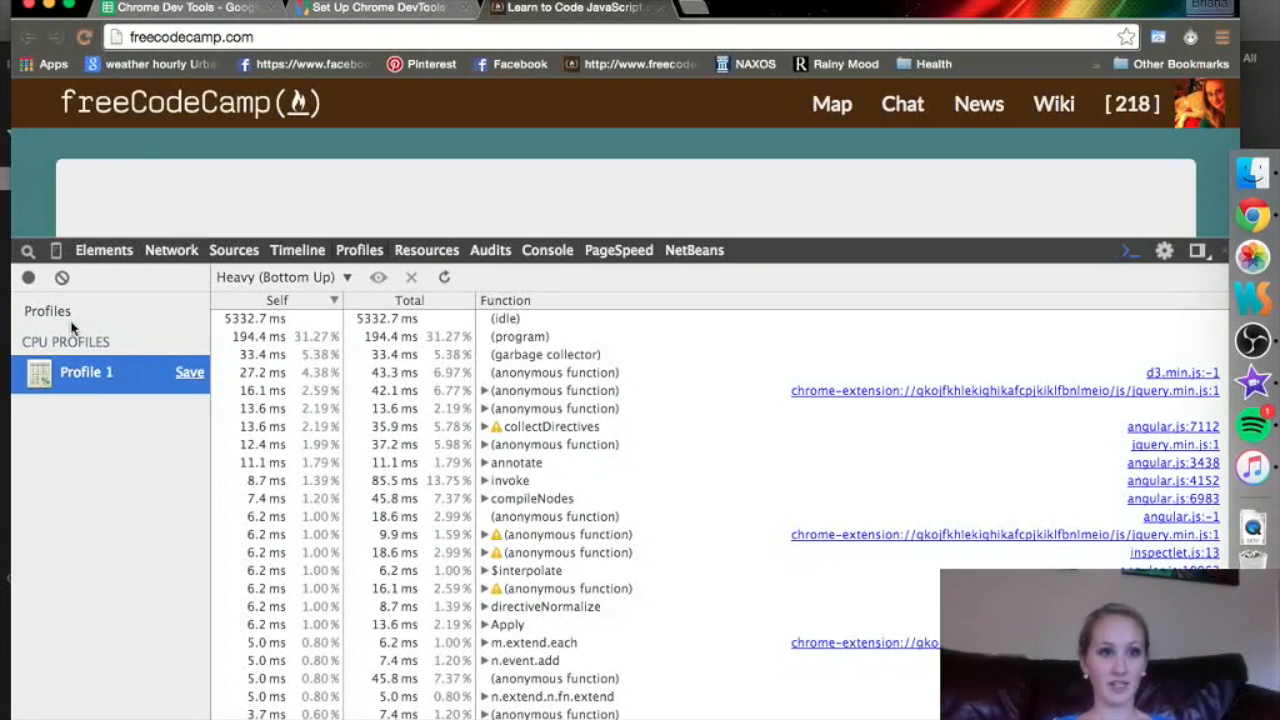
Take a heap snapshot, then start recording a heap allocation timeline.
{"action": "left_click", "coordinate": [48, 312]}
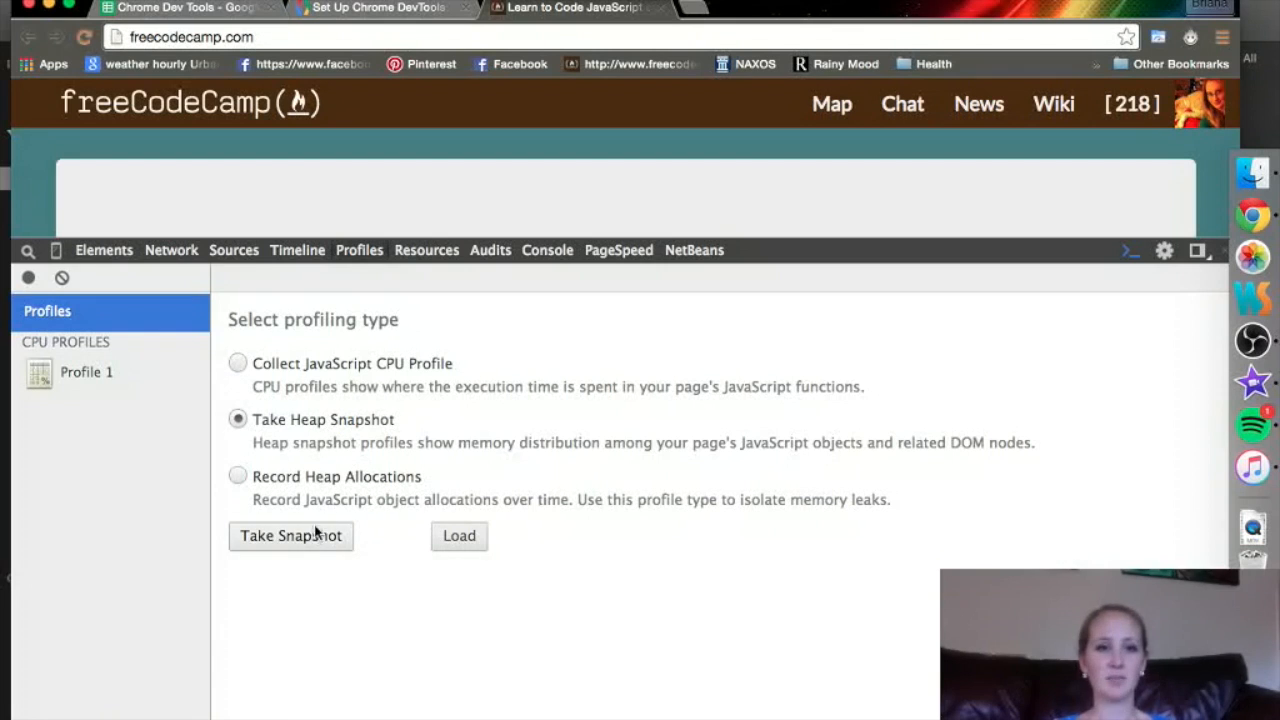
{"action": "left_click", "coordinate": [290, 536]}
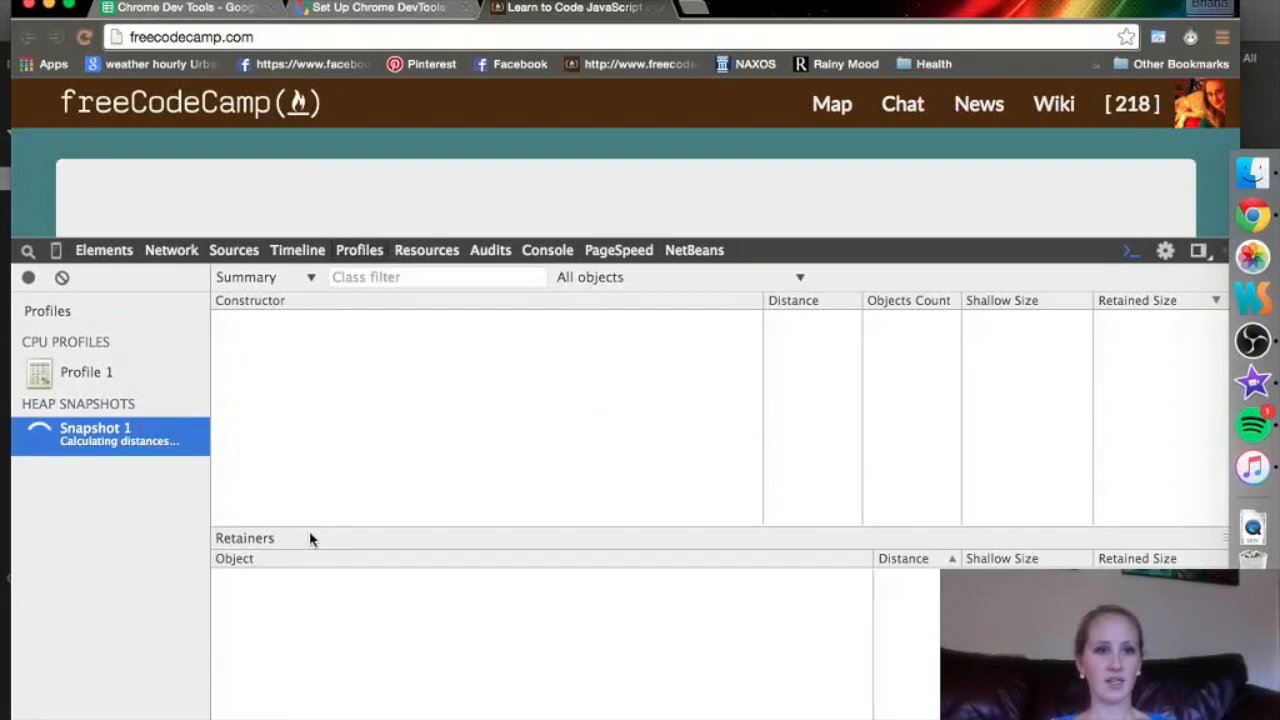
{"action": "left_click", "coordinate": [48, 312]}
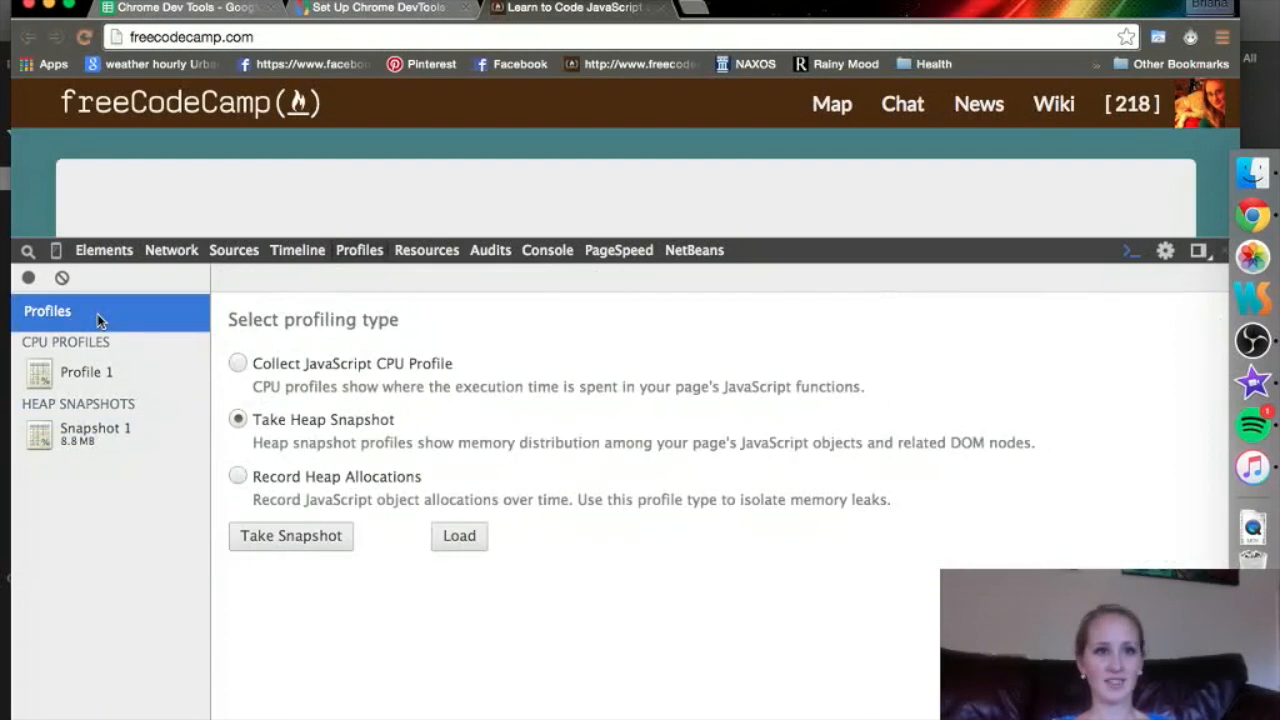
{"action": "left_click", "coordinate": [238, 476]}
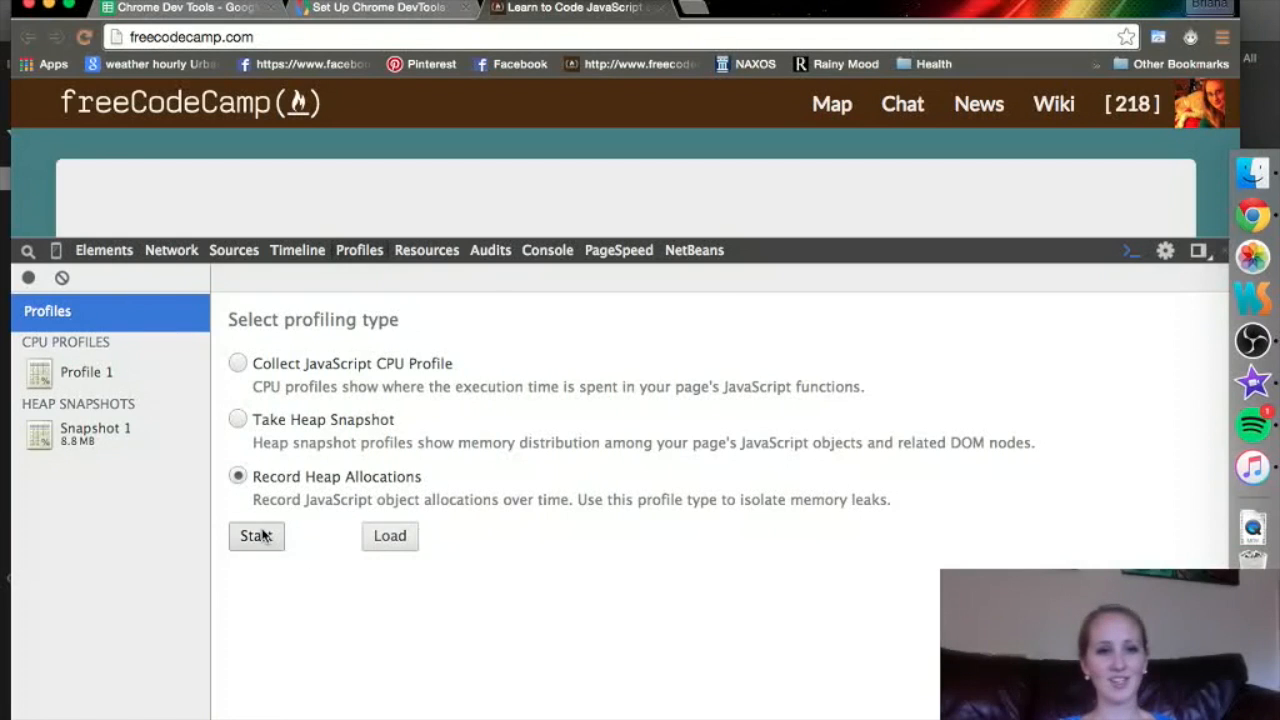
{"action": "left_click", "coordinate": [256, 536]}
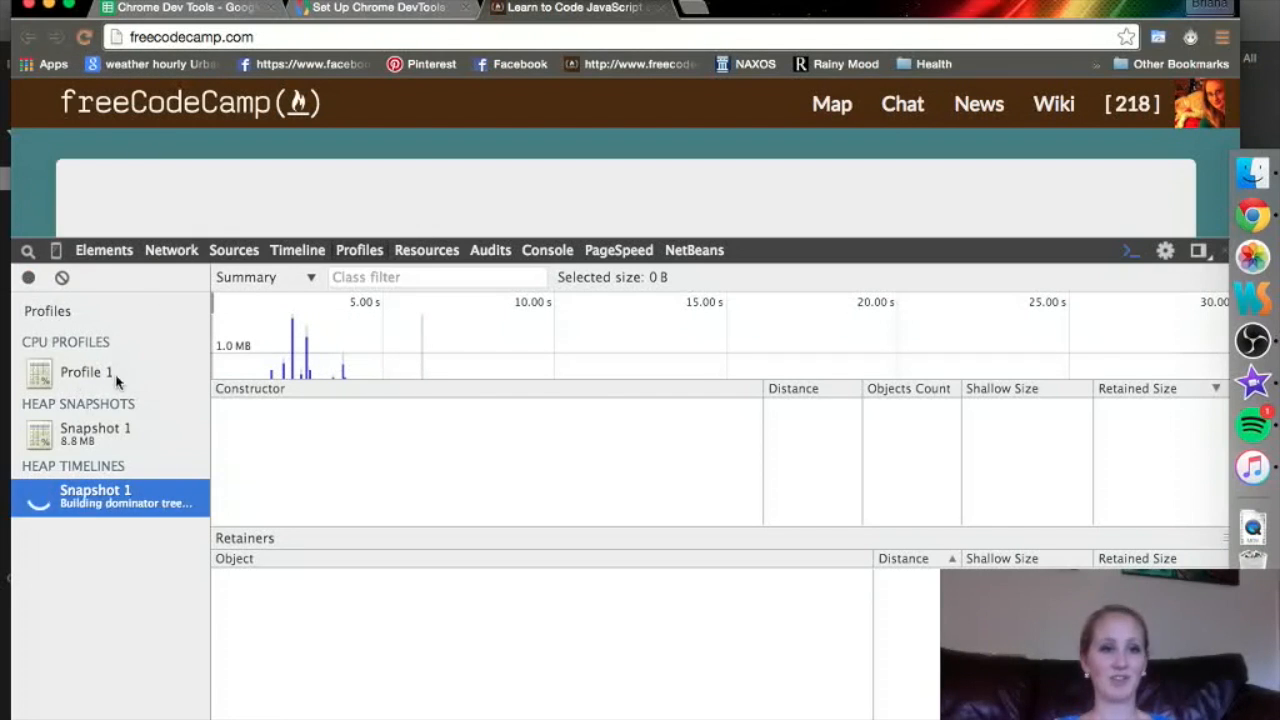
View Profile 1 as a Chart, then switch back to Heavy (Bottom Up).
{"action": "left_click", "coordinate": [86, 370]}
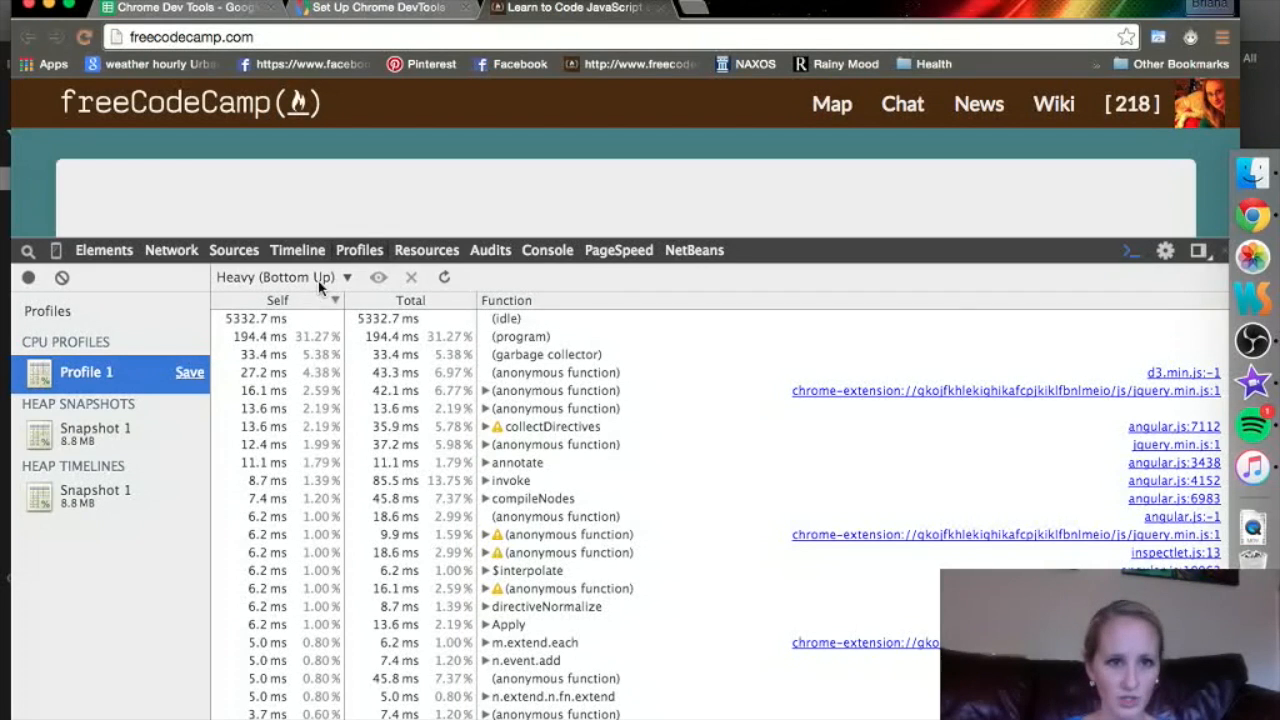
{"action": "left_click", "coordinate": [280, 276]}
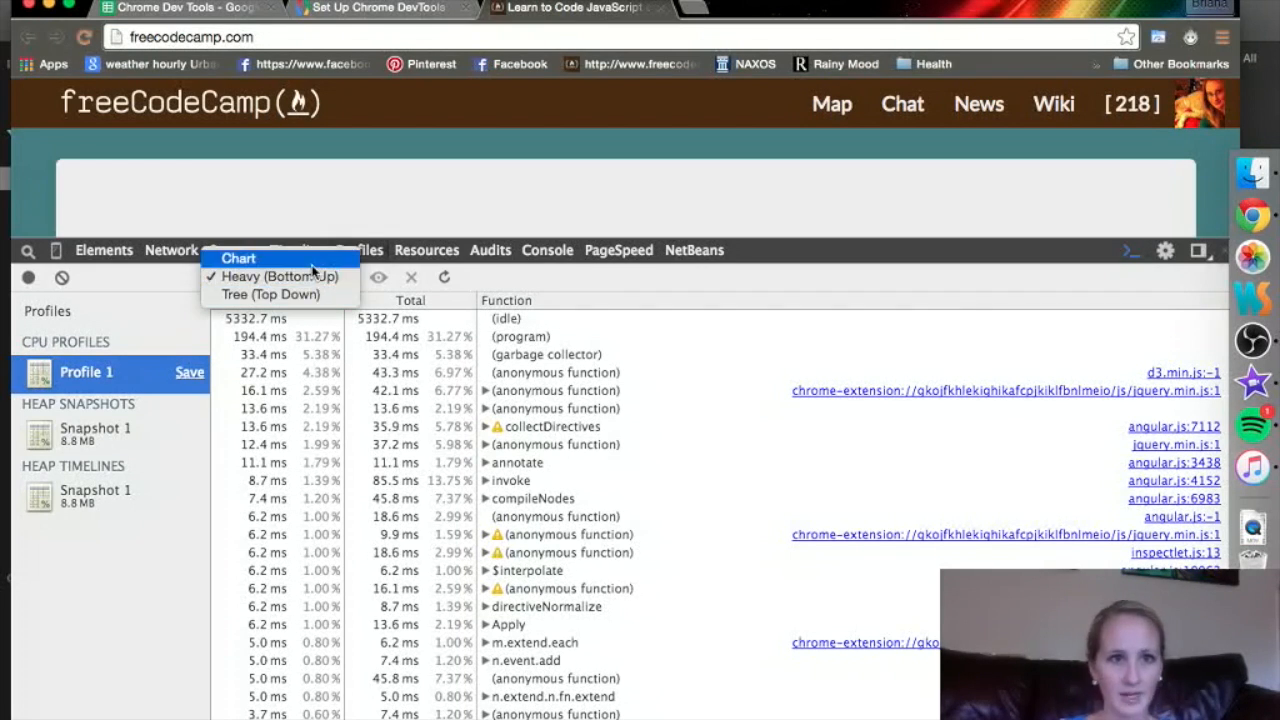
{"action": "left_click", "coordinate": [240, 258]}
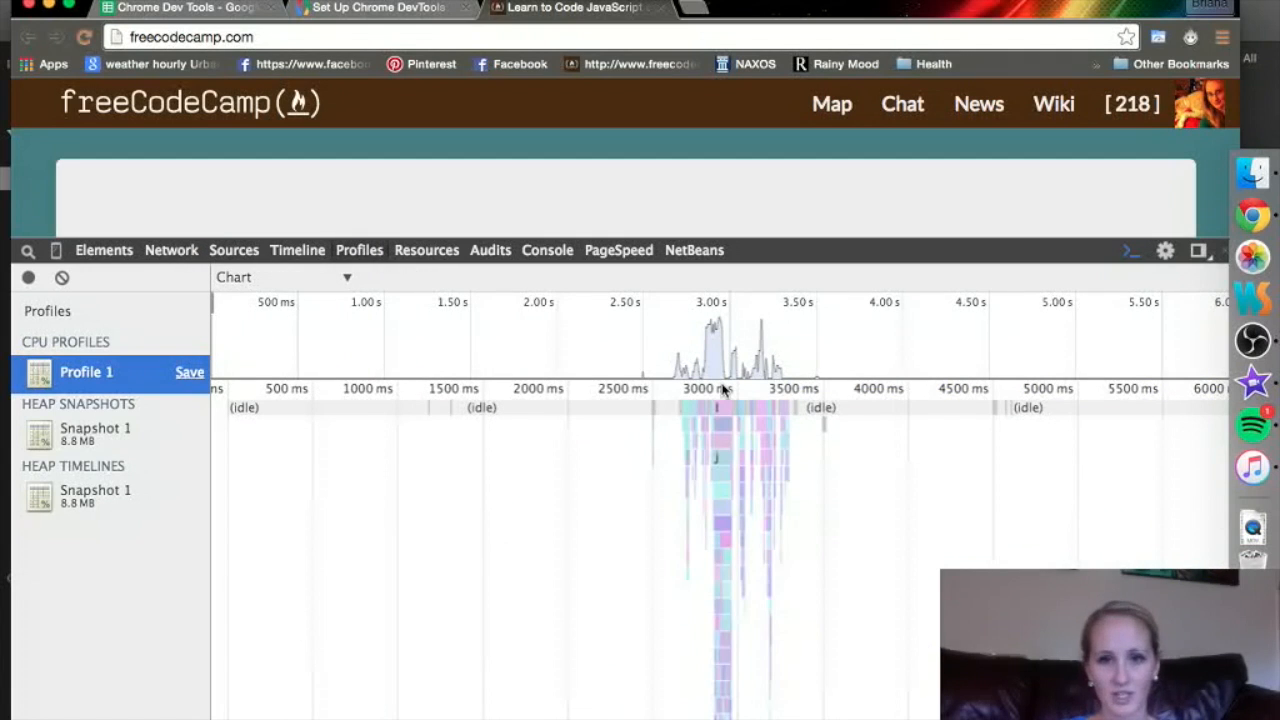
{"action": "left_click", "coordinate": [284, 276]}
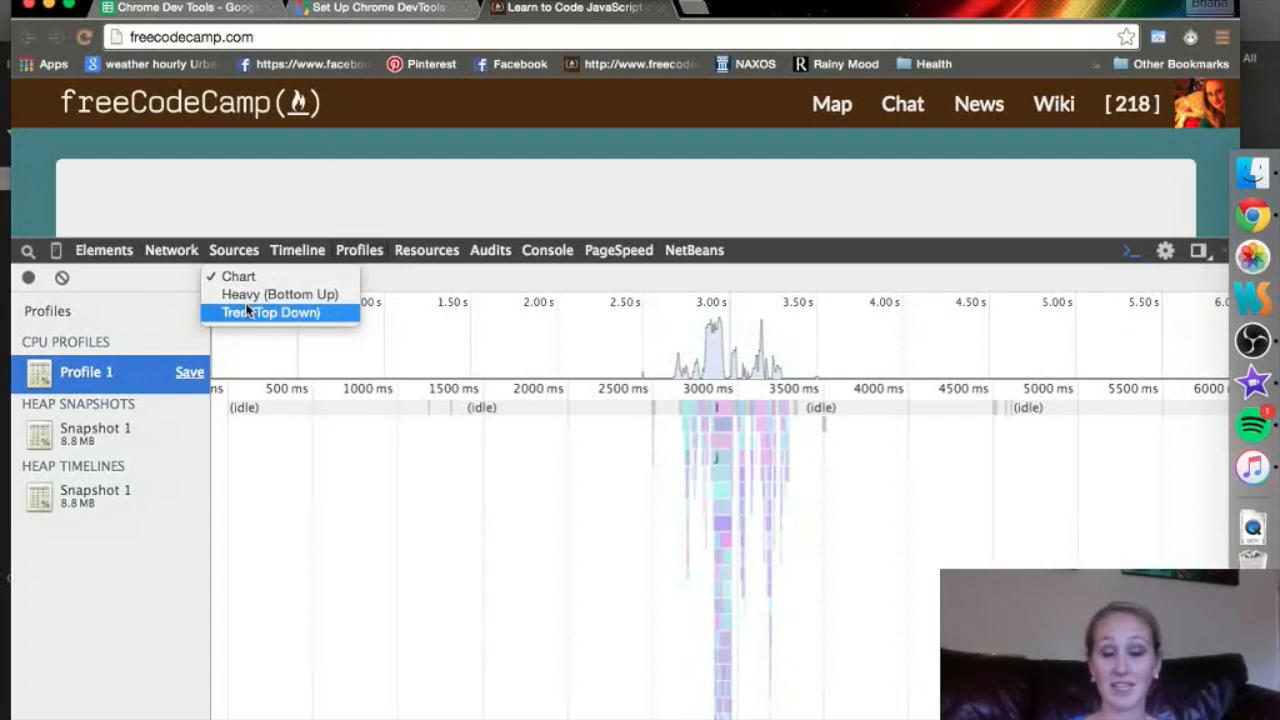
{"action": "left_click", "coordinate": [280, 294]}
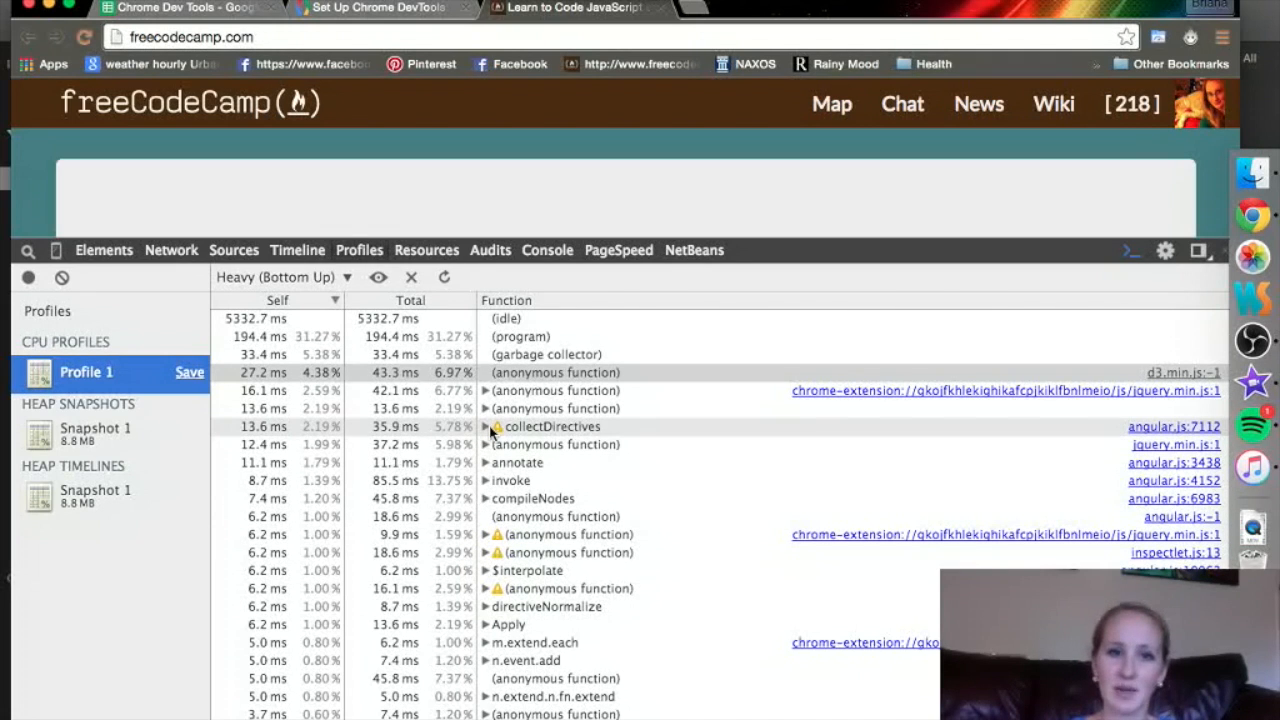
Expand collectDirectives' compileNodes caller chain and jump to its source at angular.js:7112.
{"action": "left_click", "coordinate": [552, 426]}
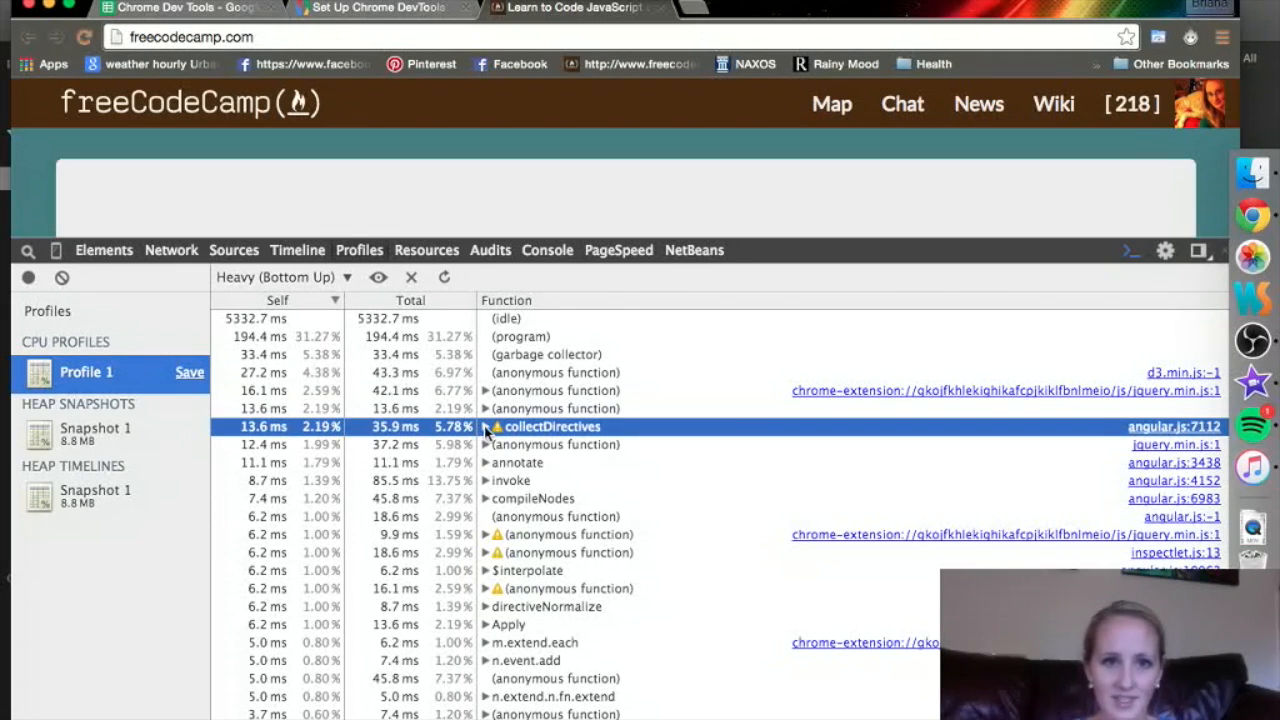
{"action": "left_click", "coordinate": [484, 426]}
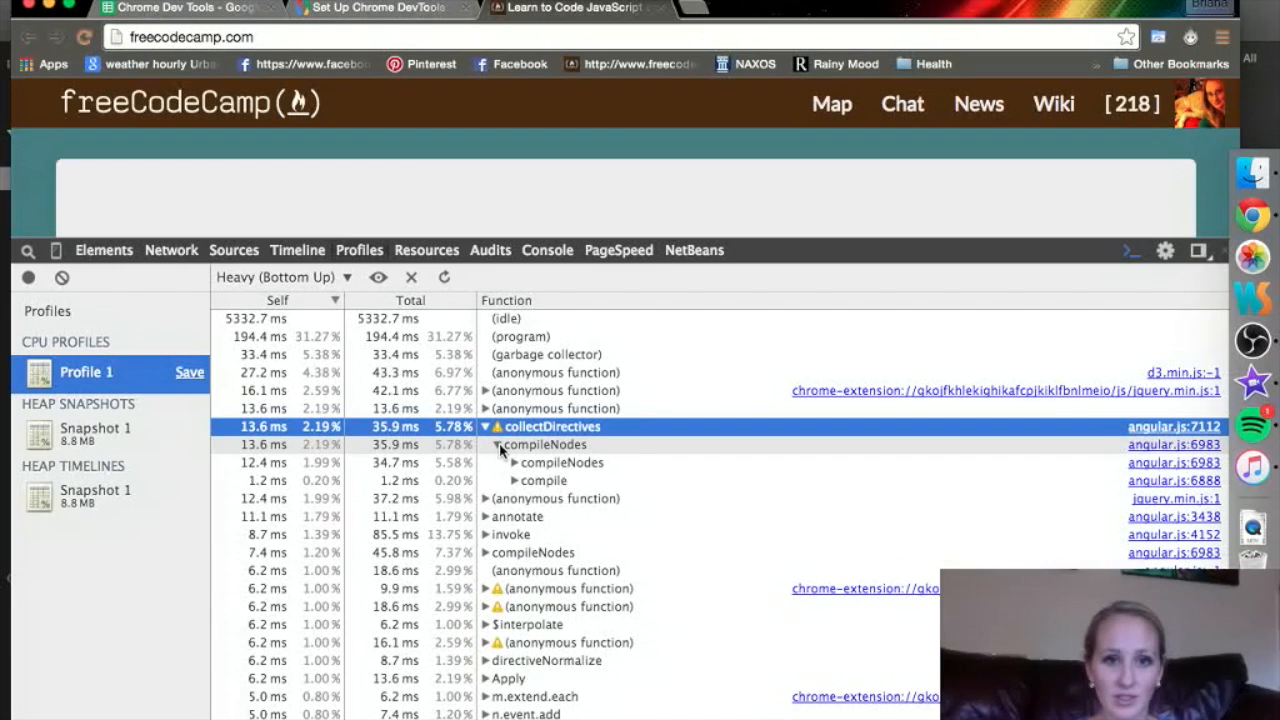
{"action": "left_click", "coordinate": [496, 444]}
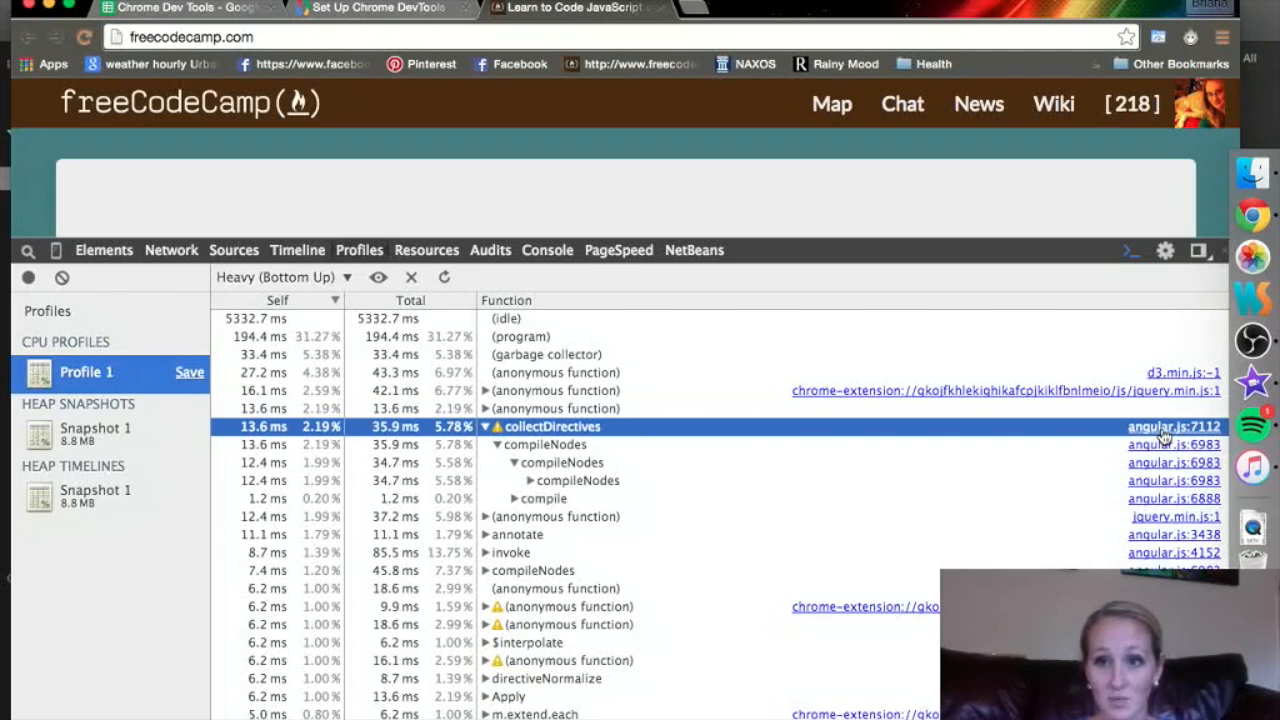
{"action": "left_click", "coordinate": [1172, 428]}
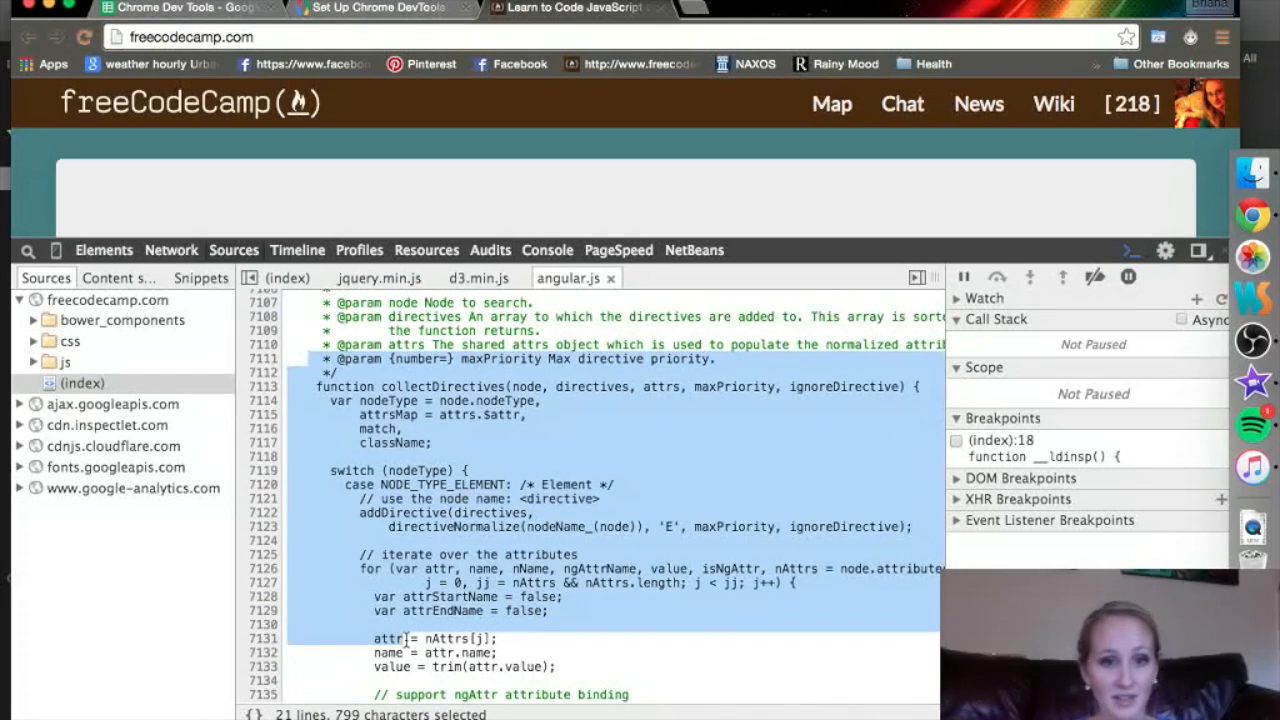
Leave the Sources editor and return to the Profiles tab's bottom-up view.
{"action": "left_click", "coordinate": [404, 638]}
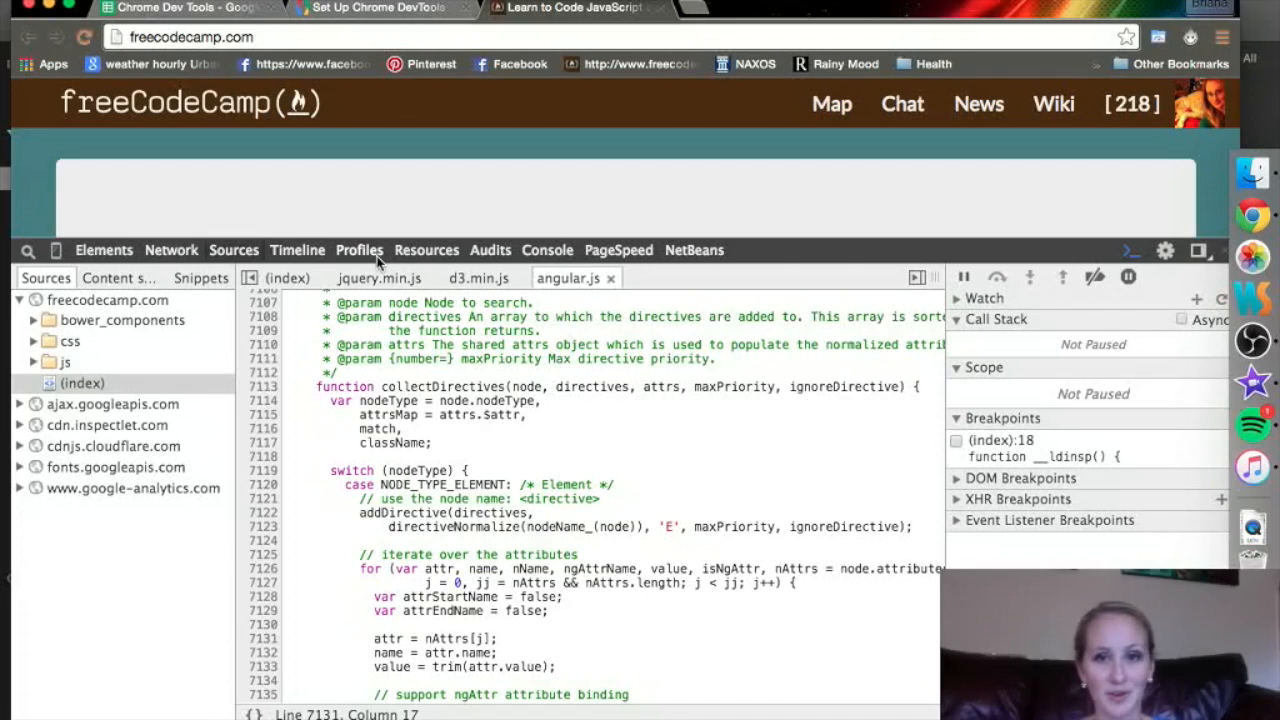
{"action": "left_click", "coordinate": [360, 250]}
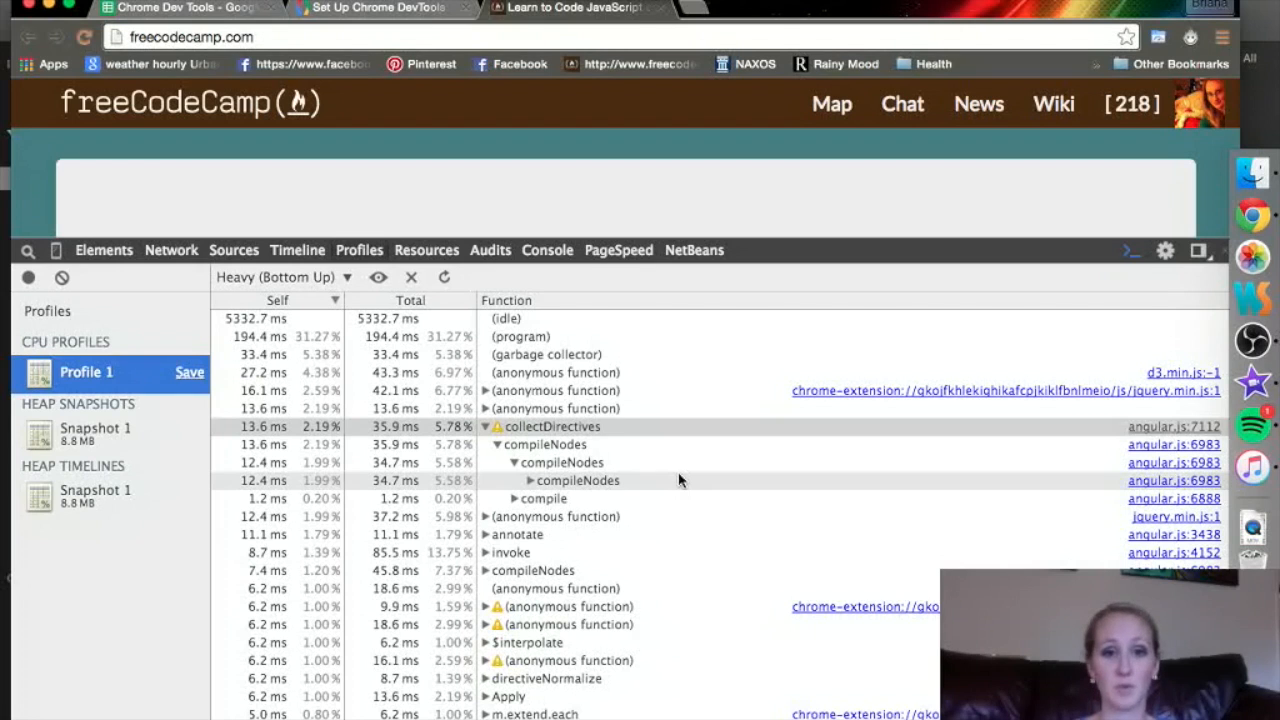
Browse Snapshot 1's Document DOM tree entries, then switch to the heap allocation timeline.
{"action": "left_click", "coordinate": [96, 434]}
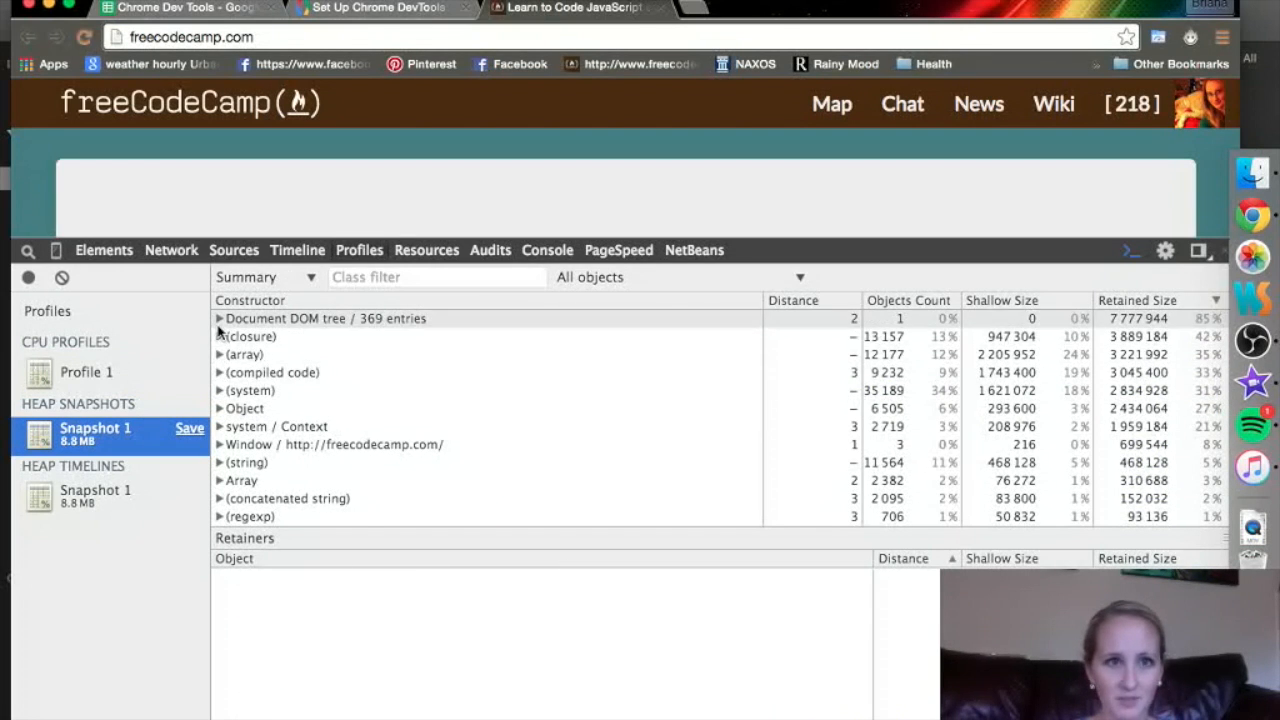
{"action": "left_click", "coordinate": [220, 318]}
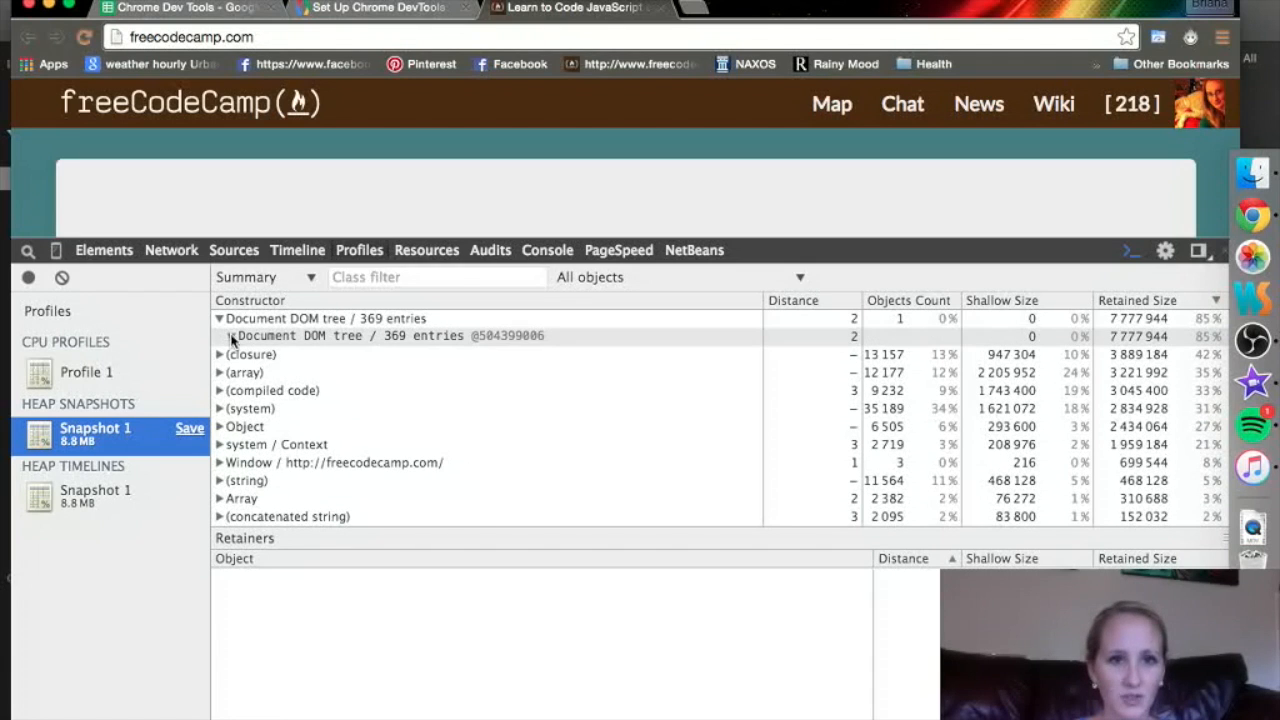
{"action": "left_click", "coordinate": [232, 336]}
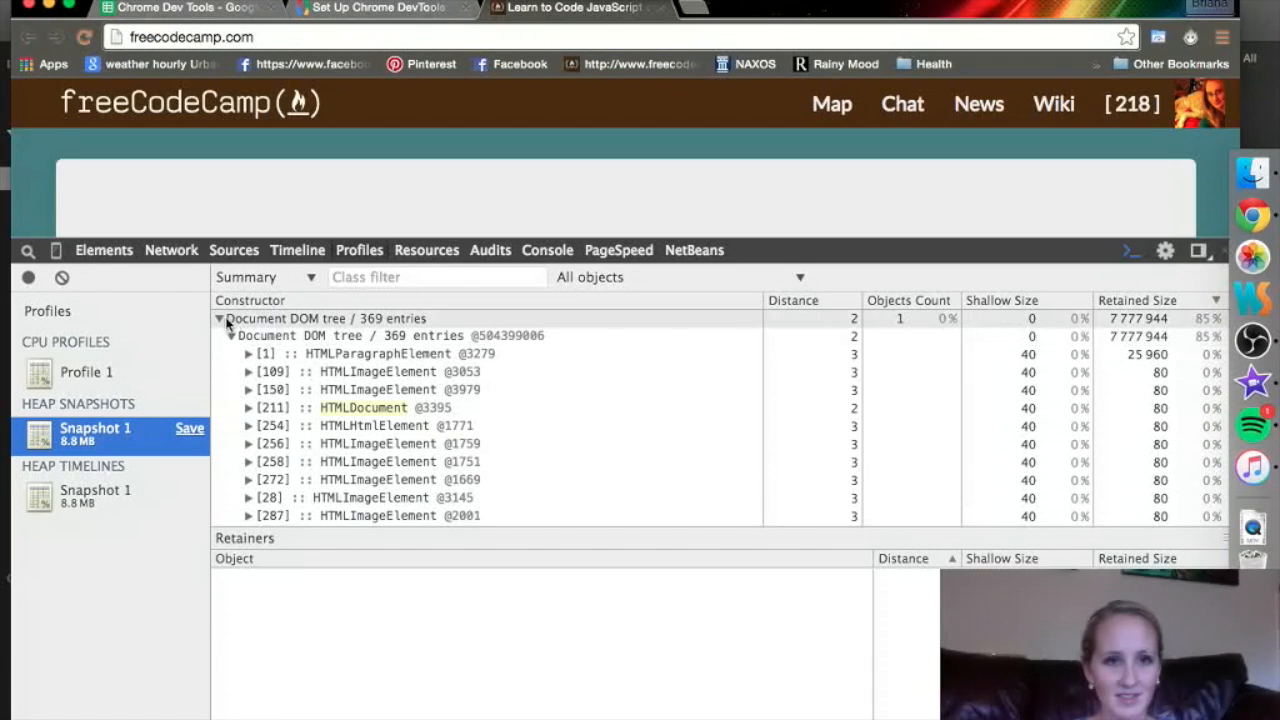
{"action": "left_click", "coordinate": [220, 318]}
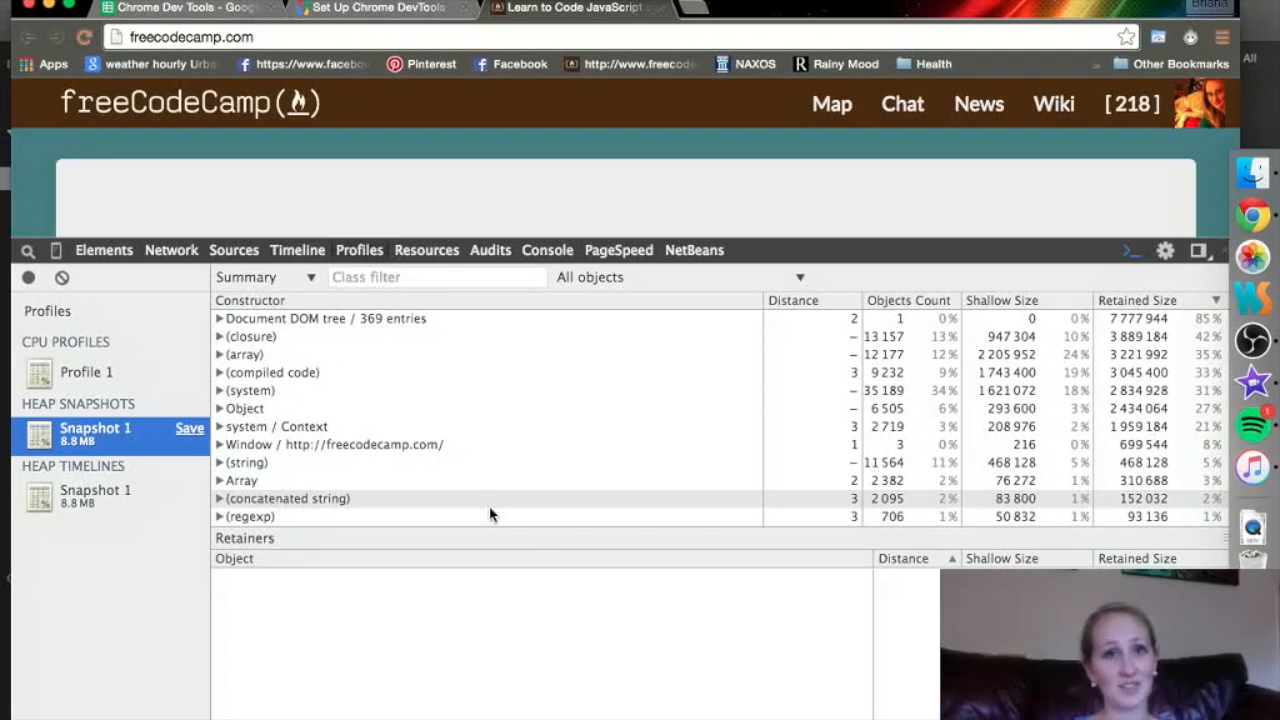
{"action": "left_click", "coordinate": [96, 496]}
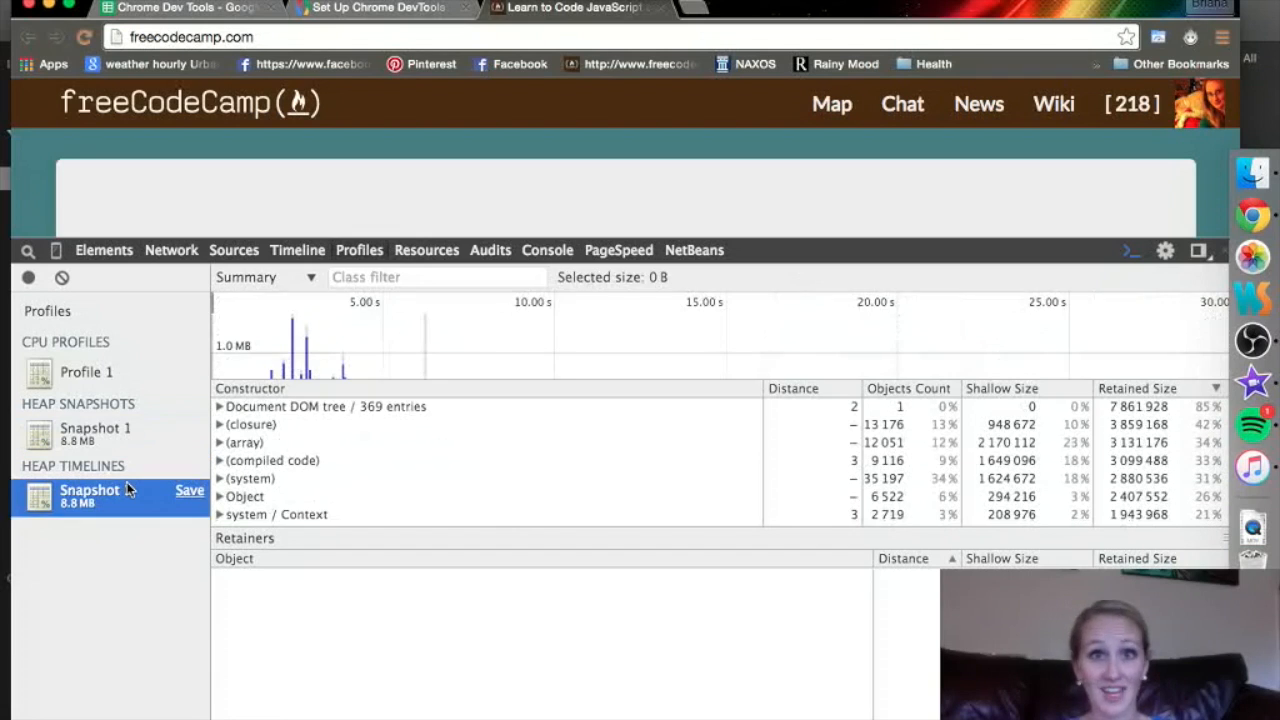